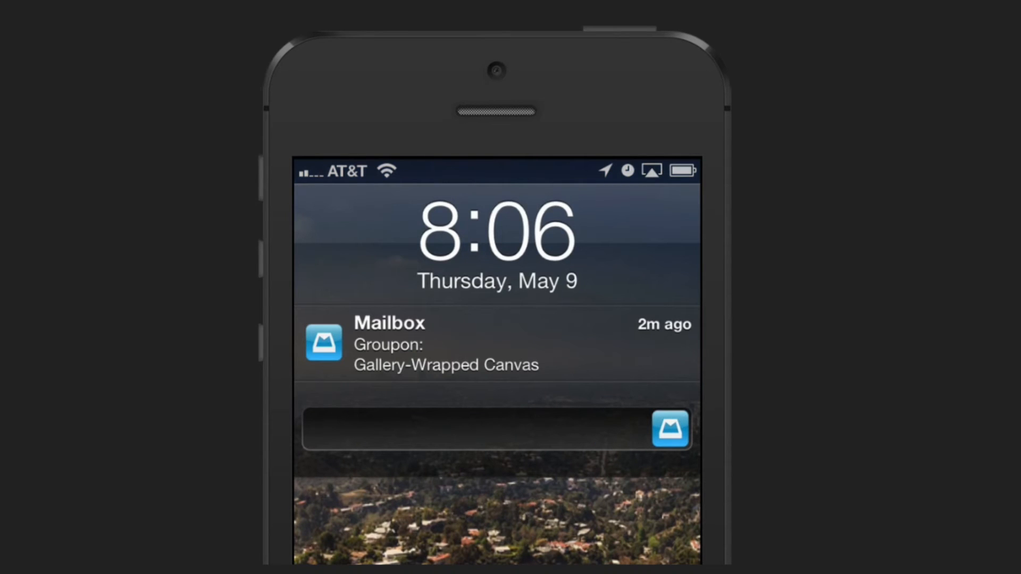
Unlock into Mailbox from the Groupon notification and open the MacMall sale email.
left_click(497, 346)
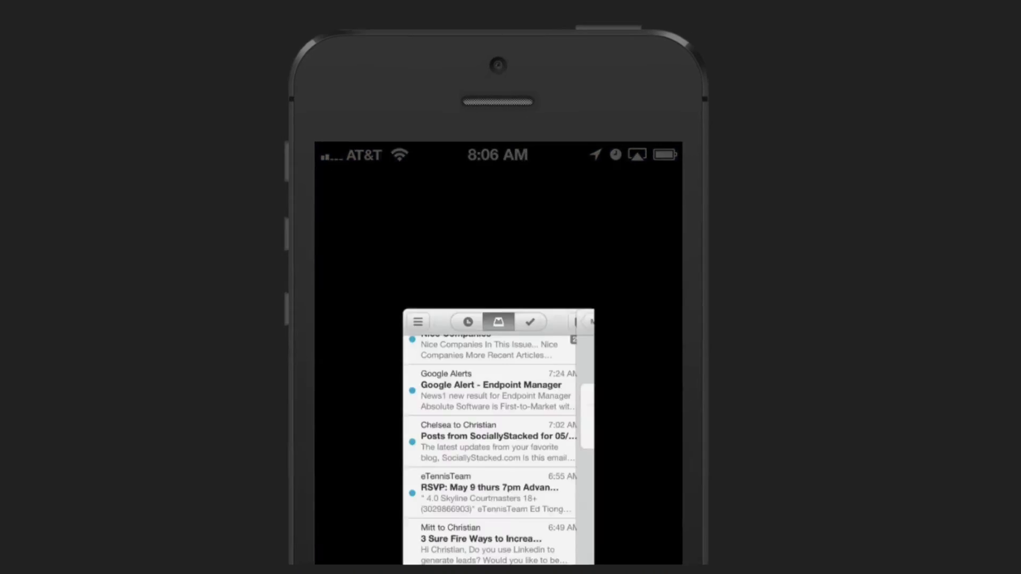
left_click(496, 346)
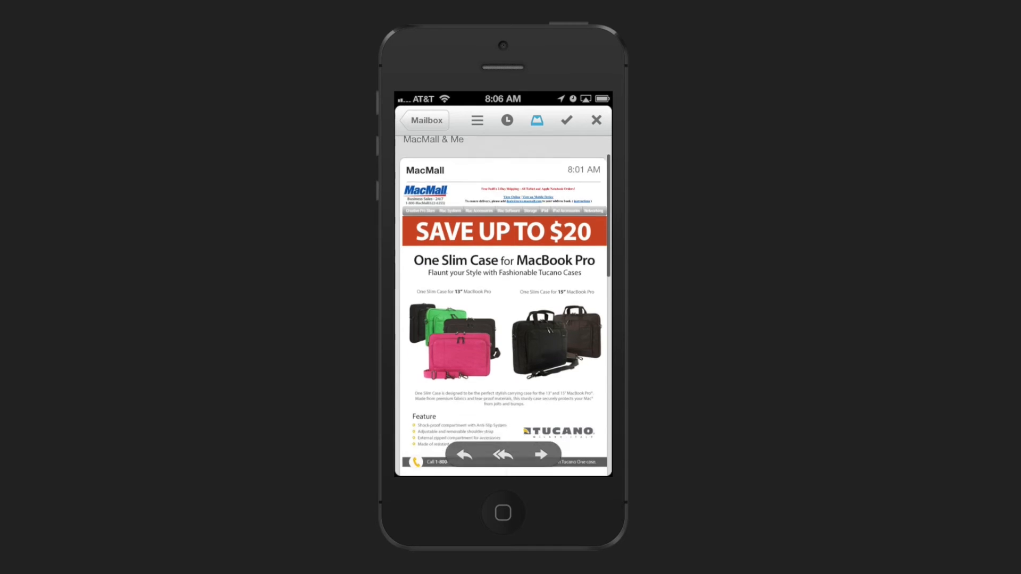
Scroll the MacMall email to reveal its full '$20 off One Slim Case' subject line.
scroll("down", 3)
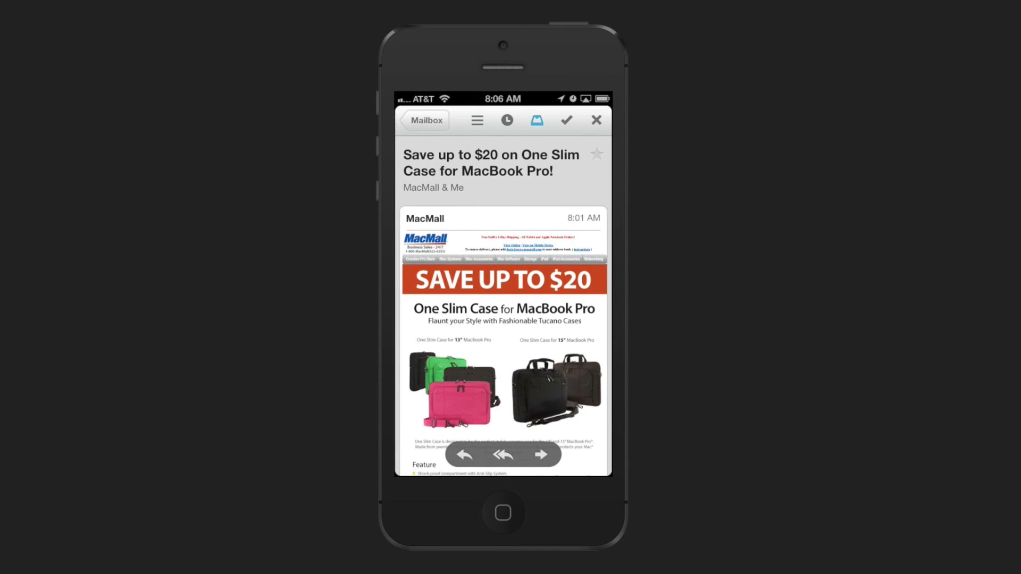